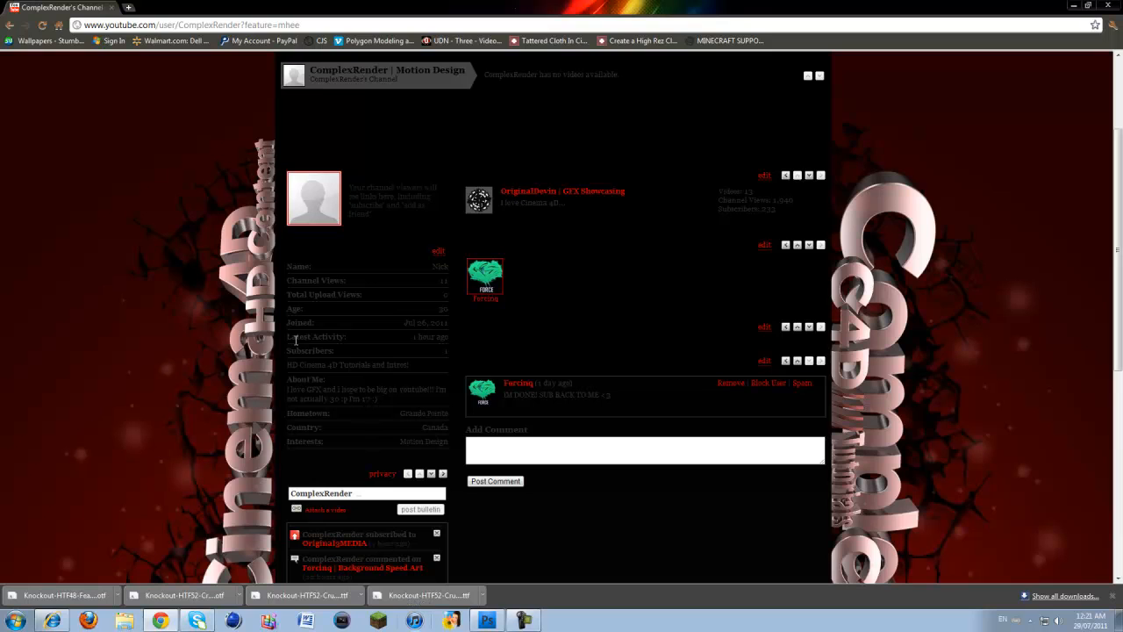
mouse_move(339, 337)
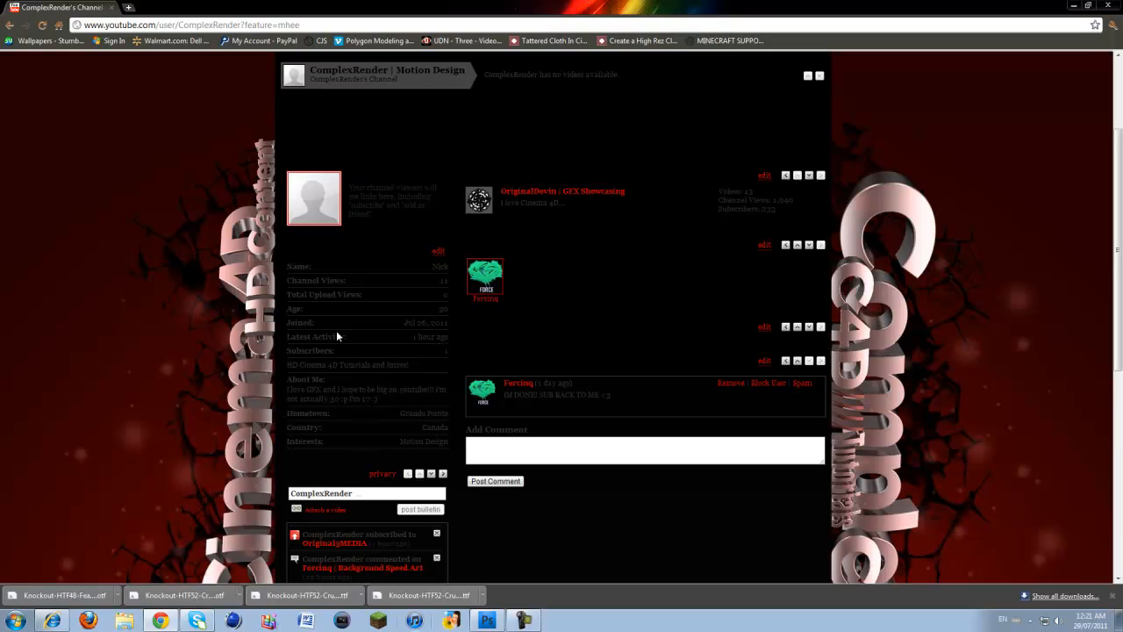
mouse_move(379, 341)
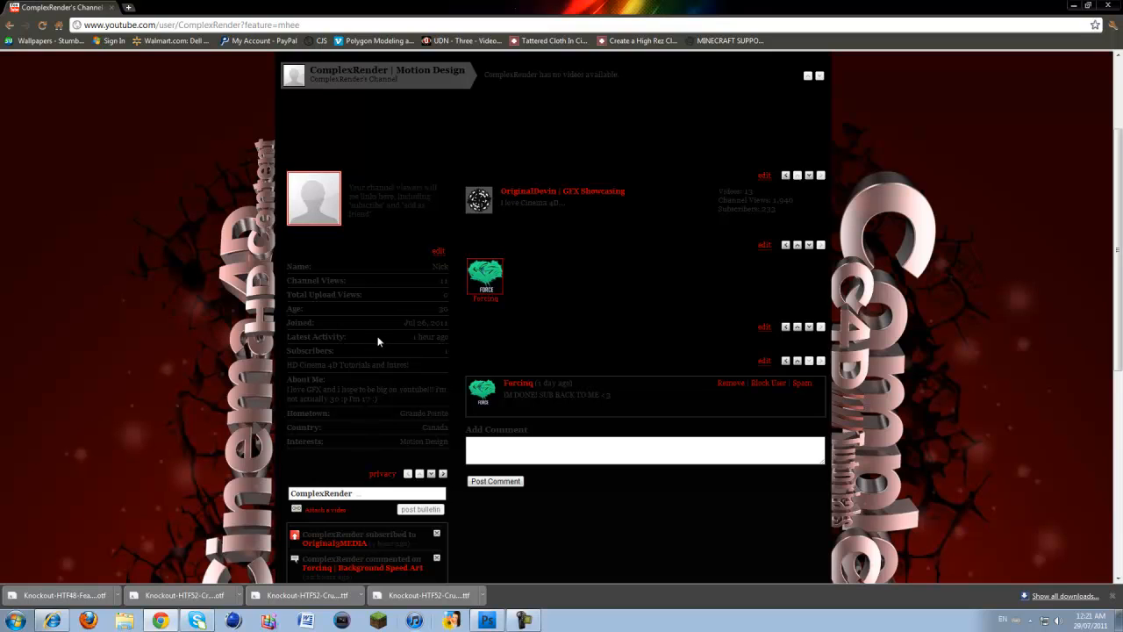
mouse_move(523, 330)
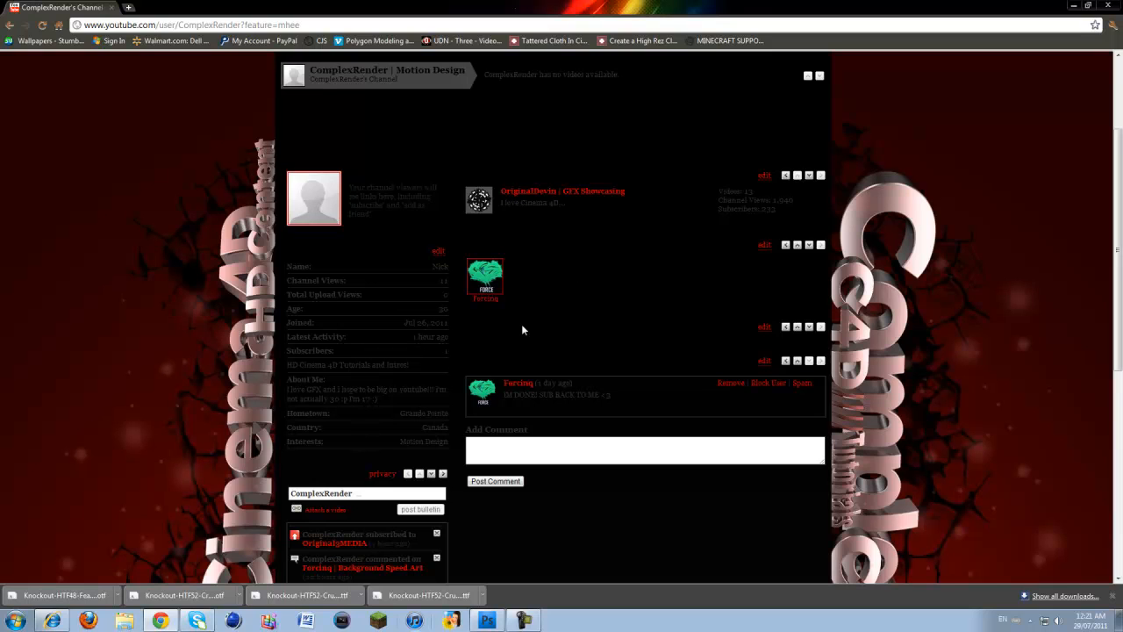
mouse_move(575, 323)
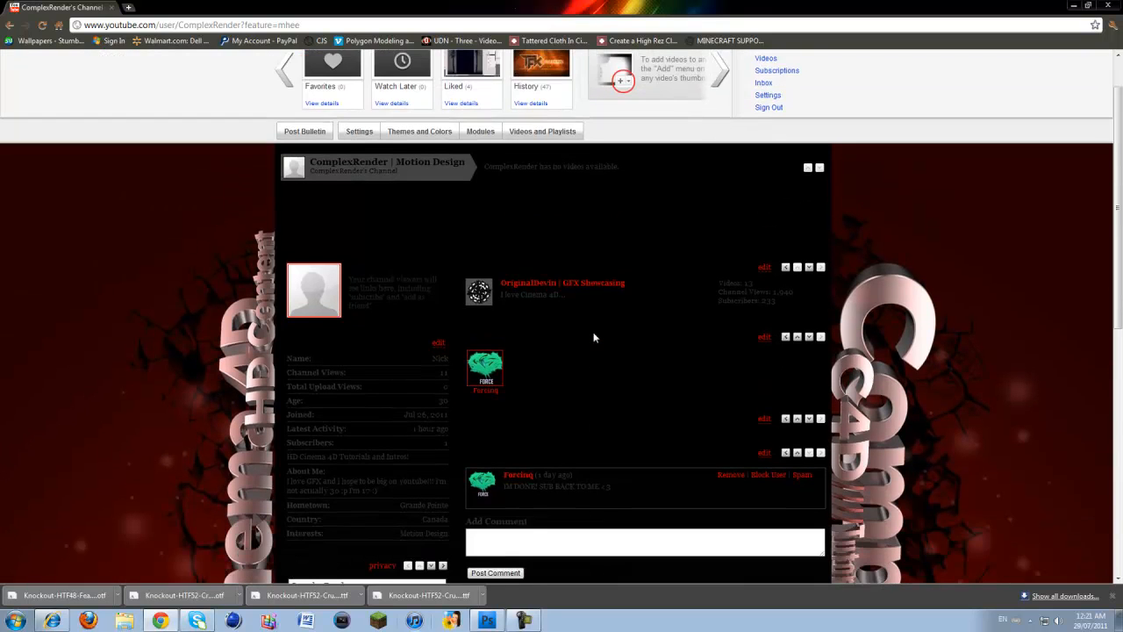
scroll("down", 3)
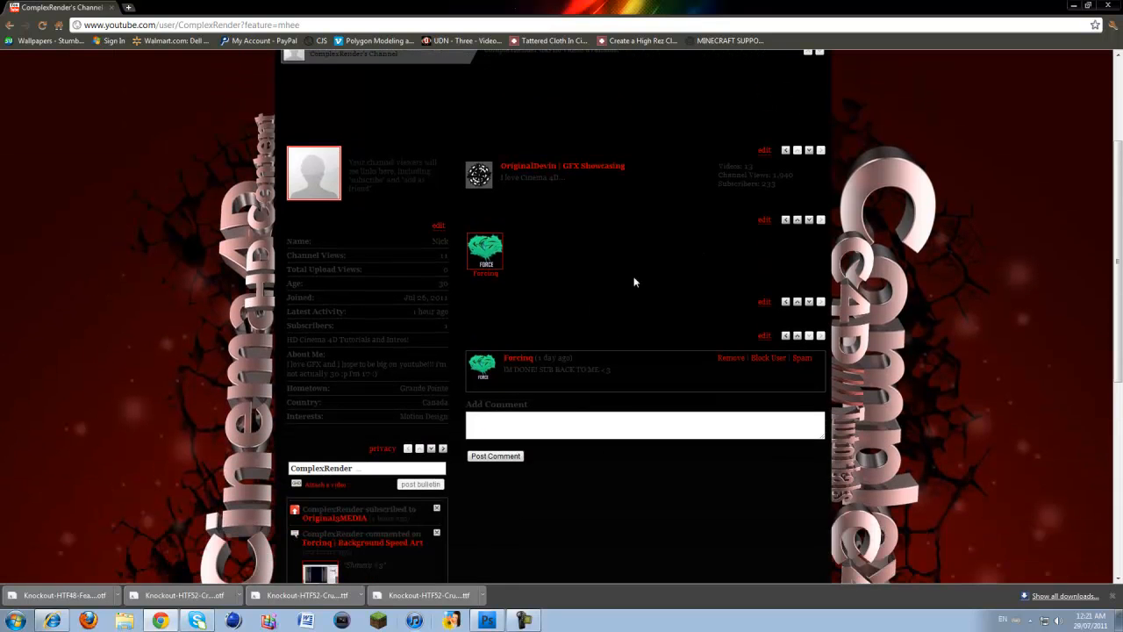
mouse_move(597, 216)
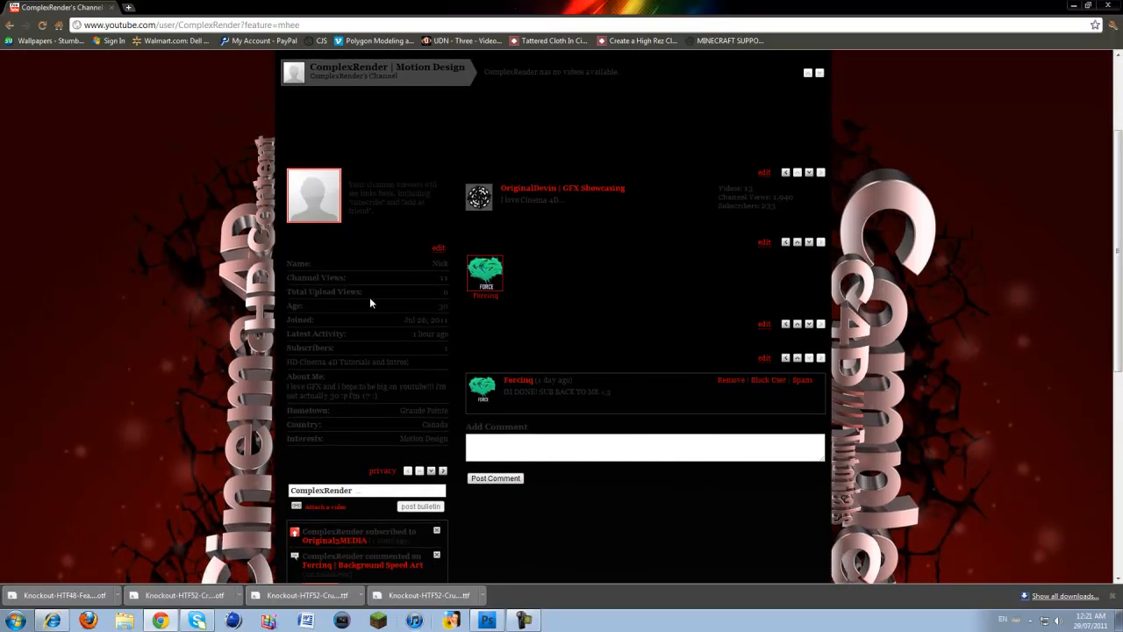
mouse_move(351, 530)
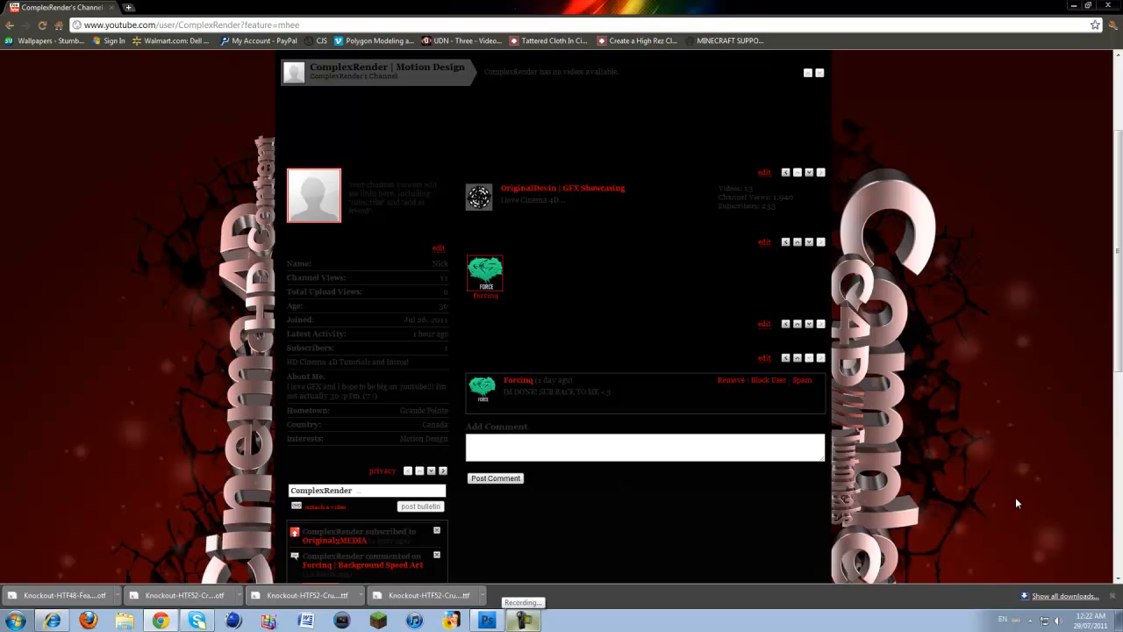
mouse_move(495, 340)
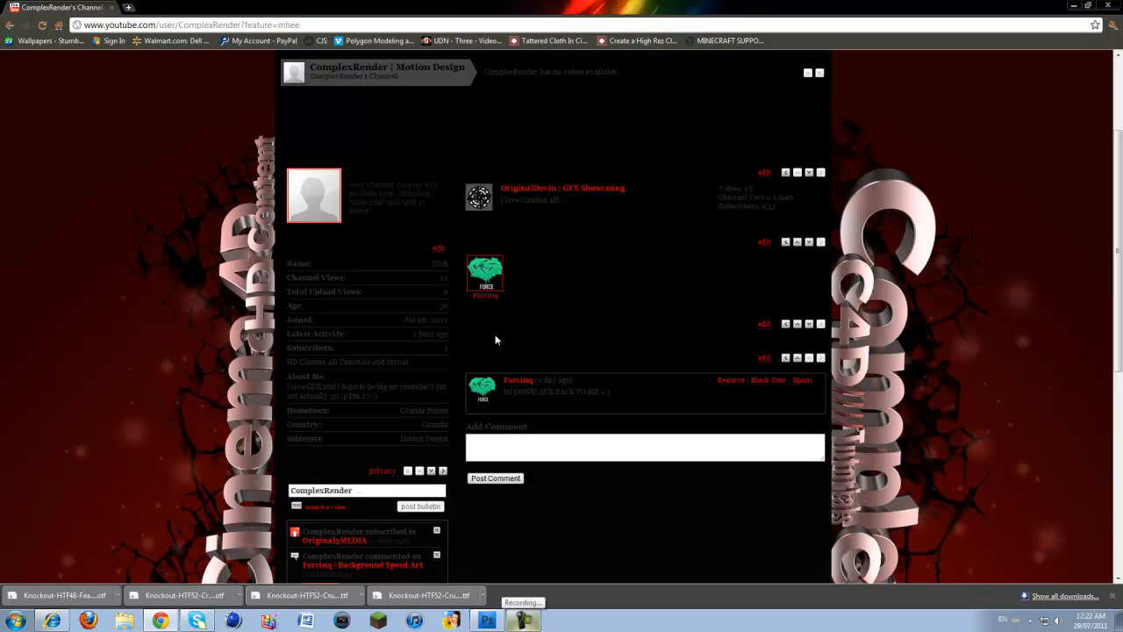
mouse_move(597, 221)
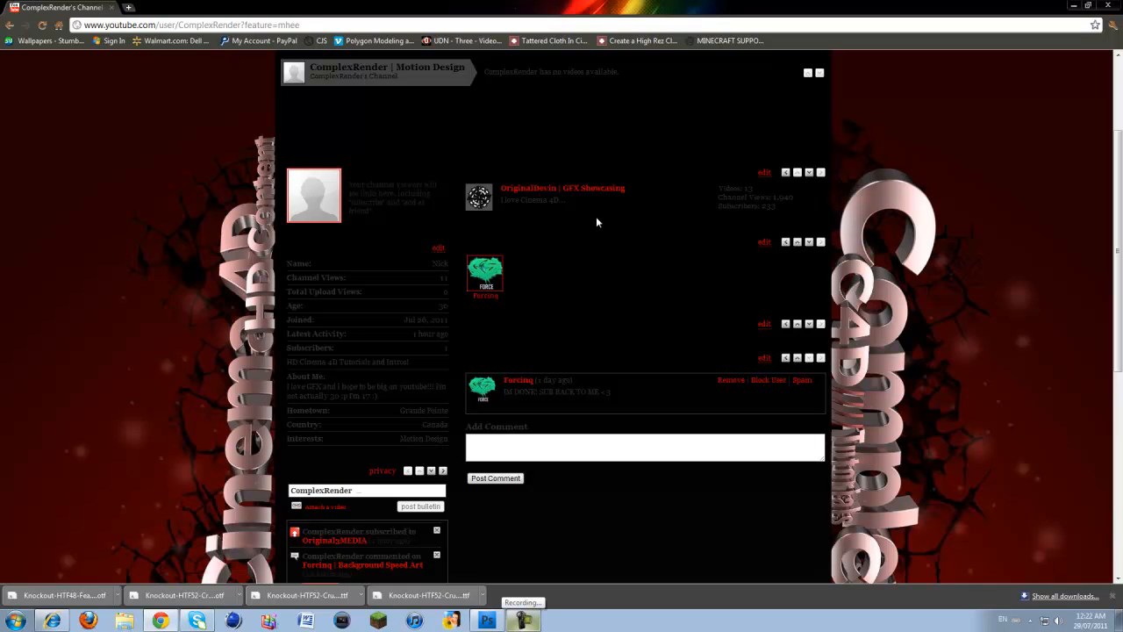
mouse_move(693, 131)
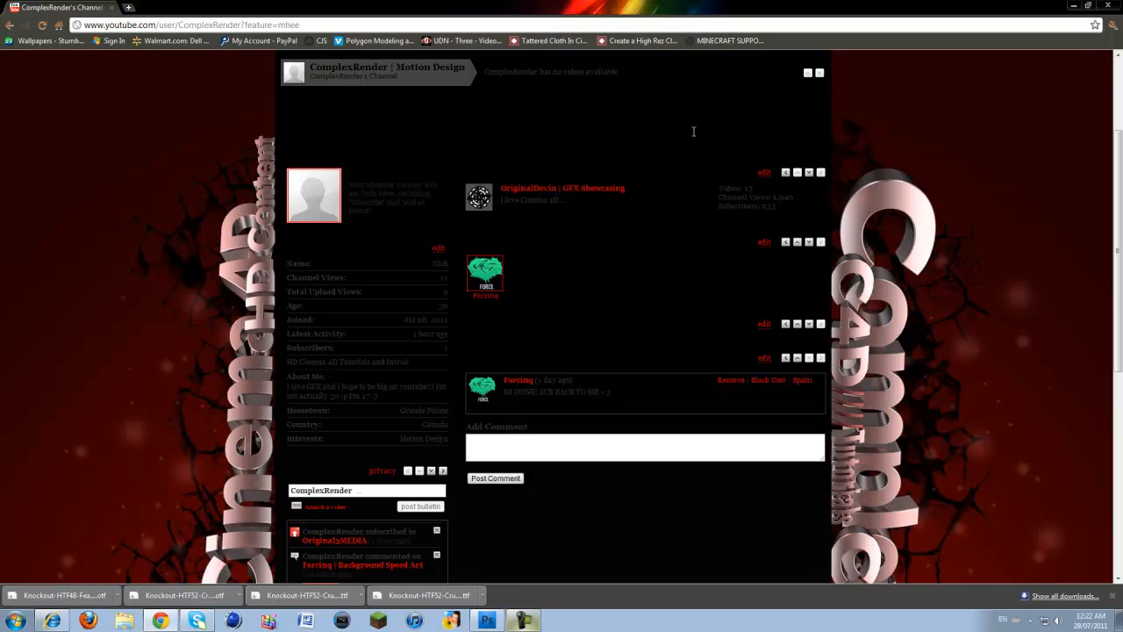
mouse_move(491, 357)
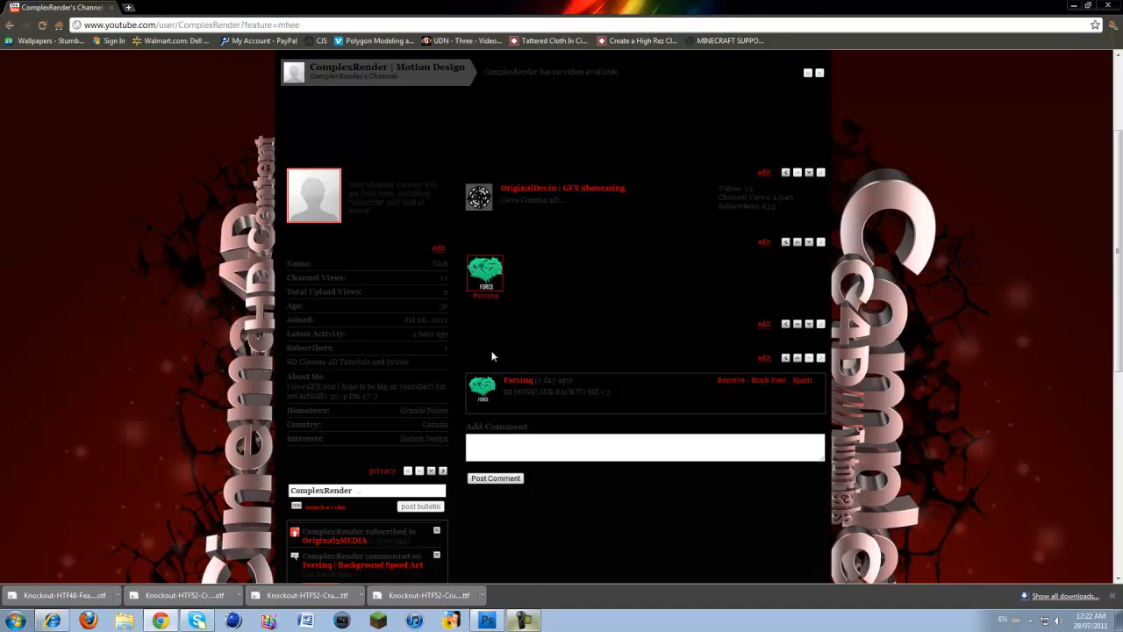
mouse_move(916, 159)
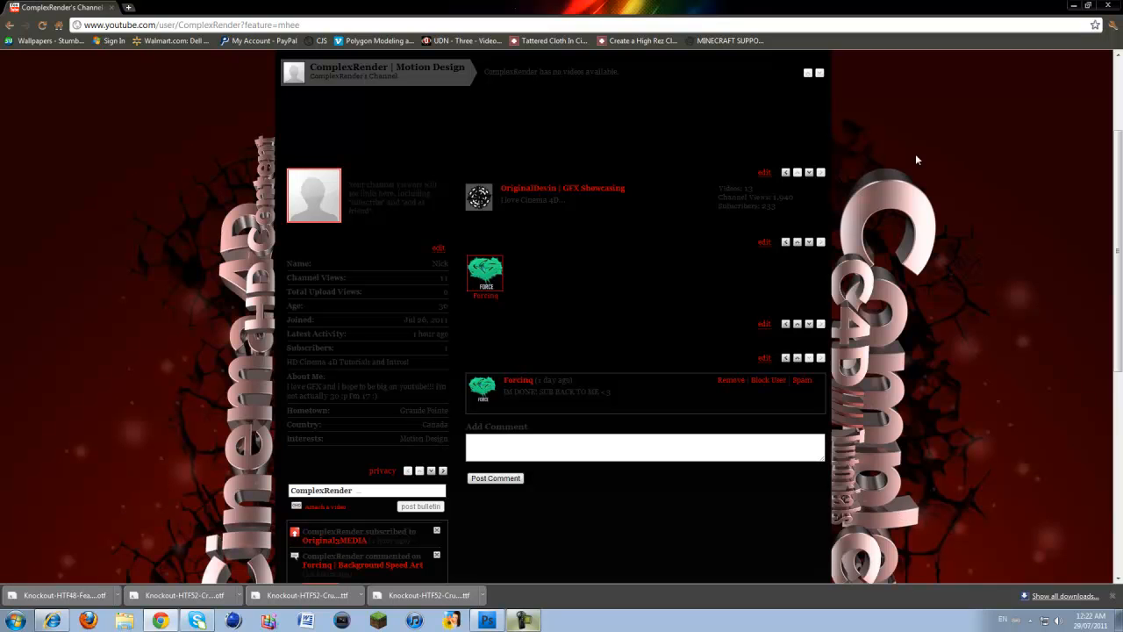
mouse_move(446, 316)
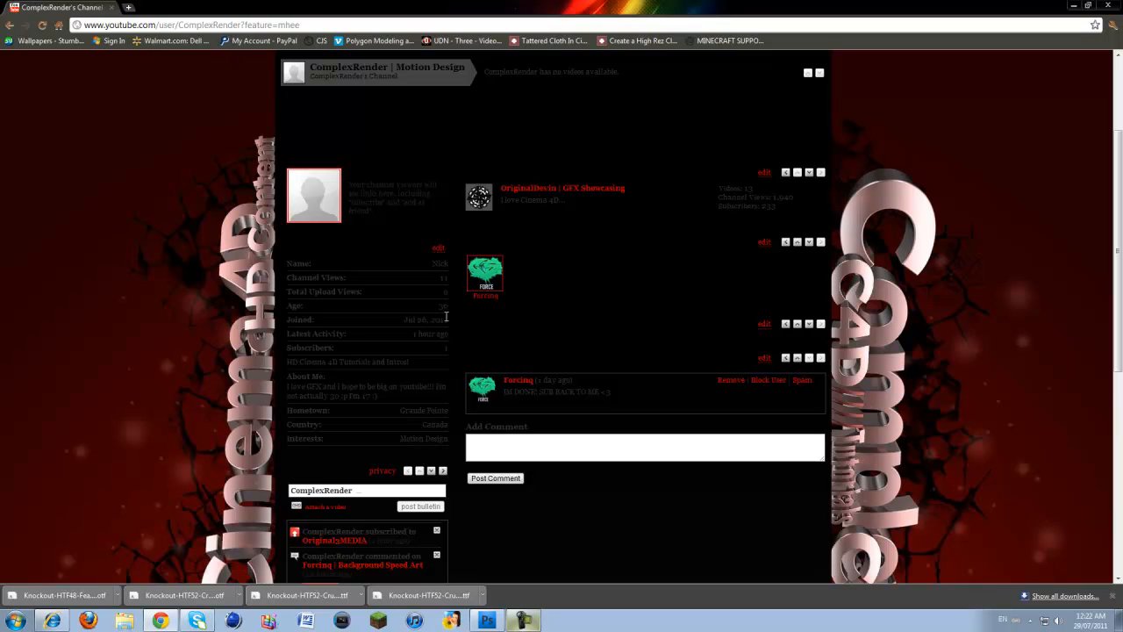
mouse_move(450, 348)
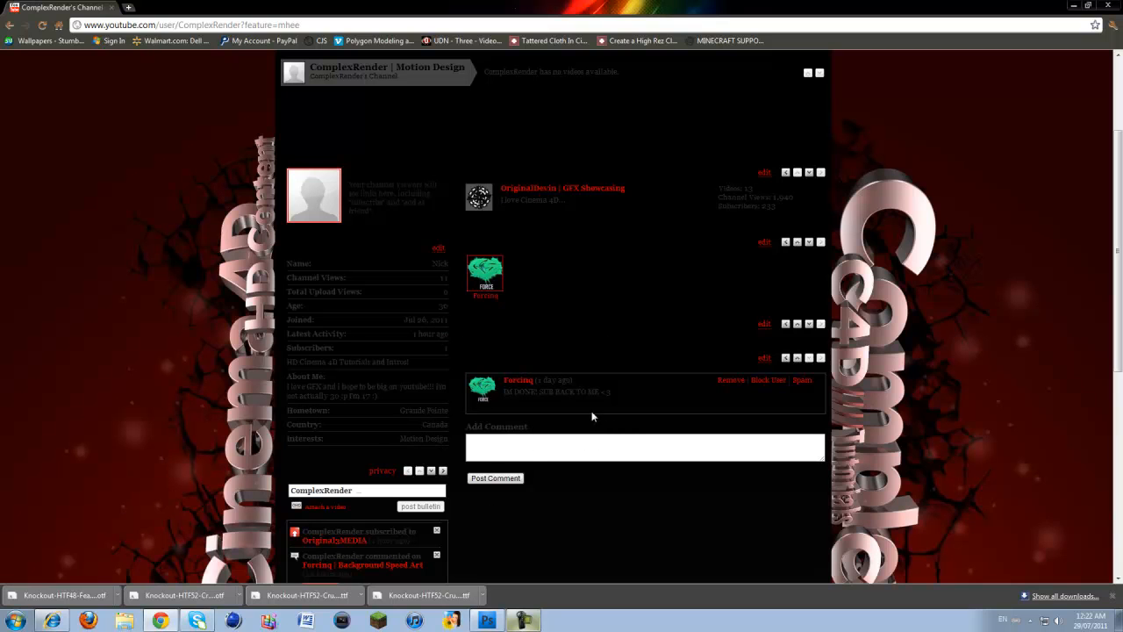
mouse_move(477, 353)
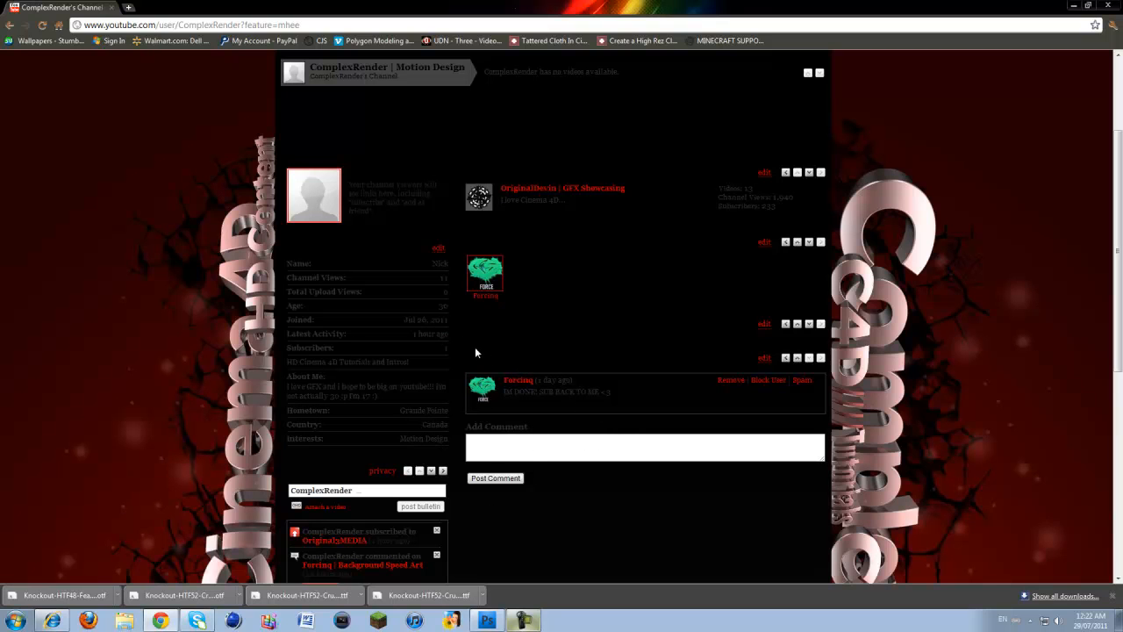
mouse_move(758, 358)
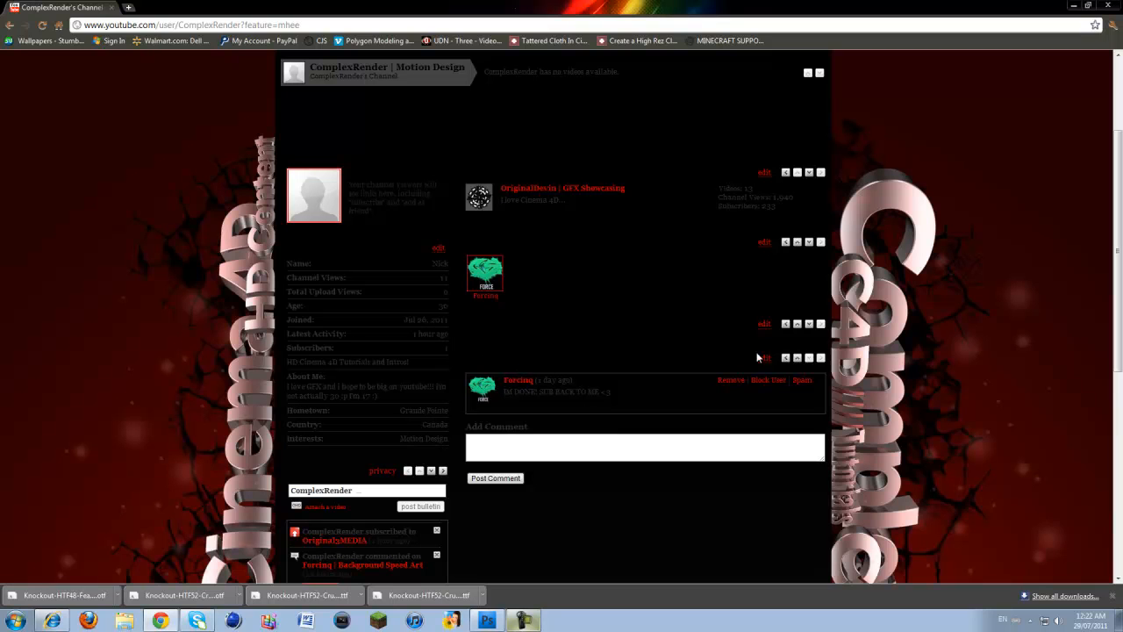
mouse_move(578, 236)
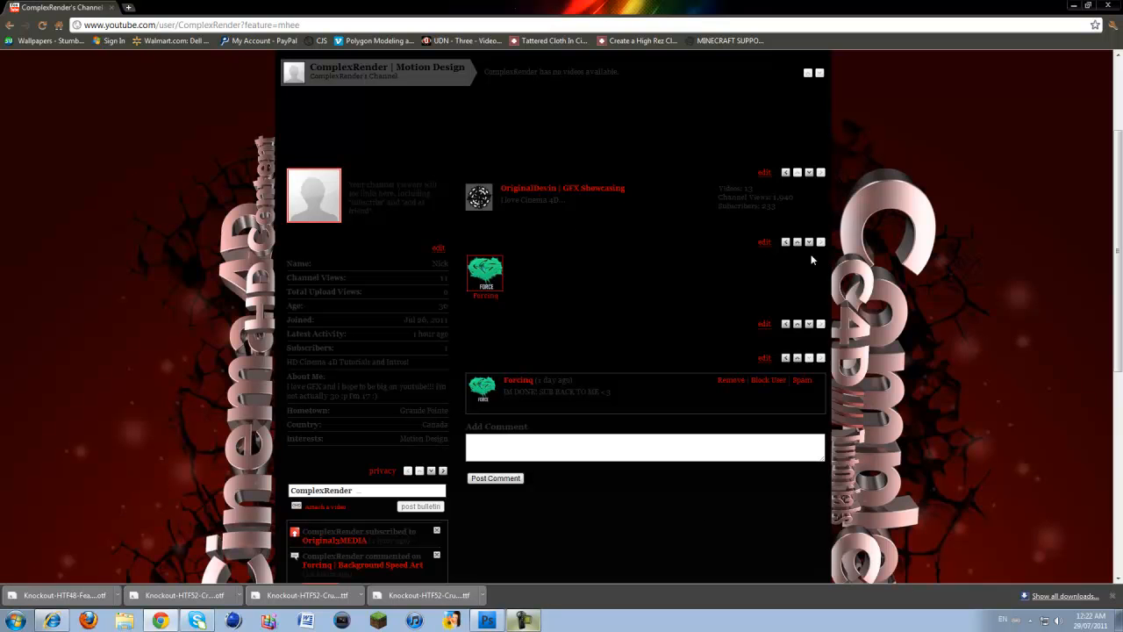
scroll("down", 3)
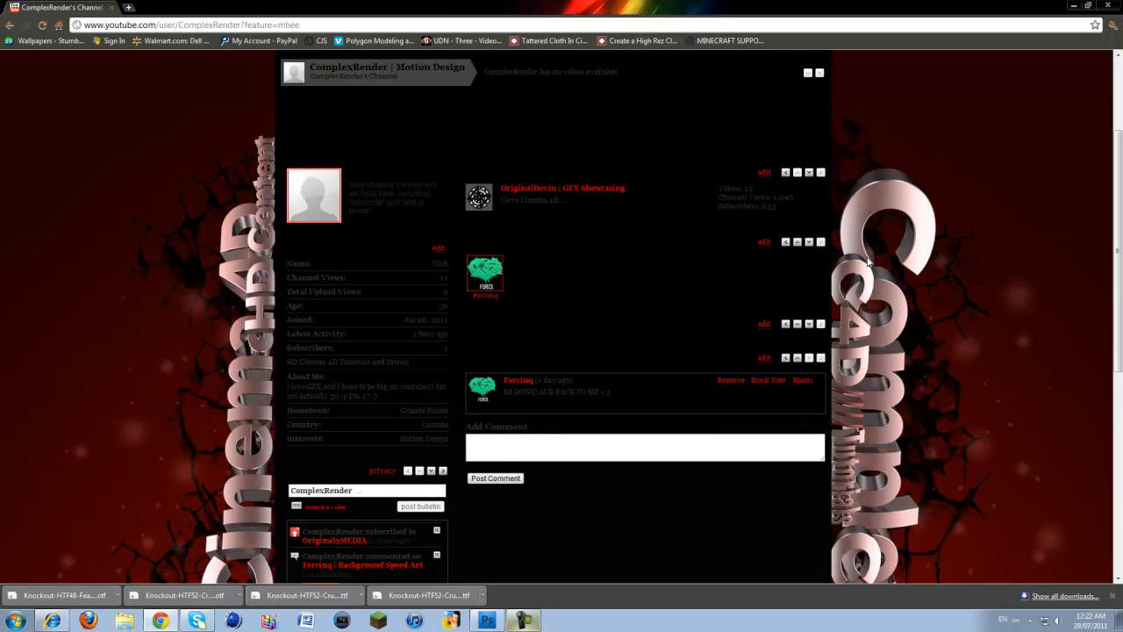
mouse_move(856, 282)
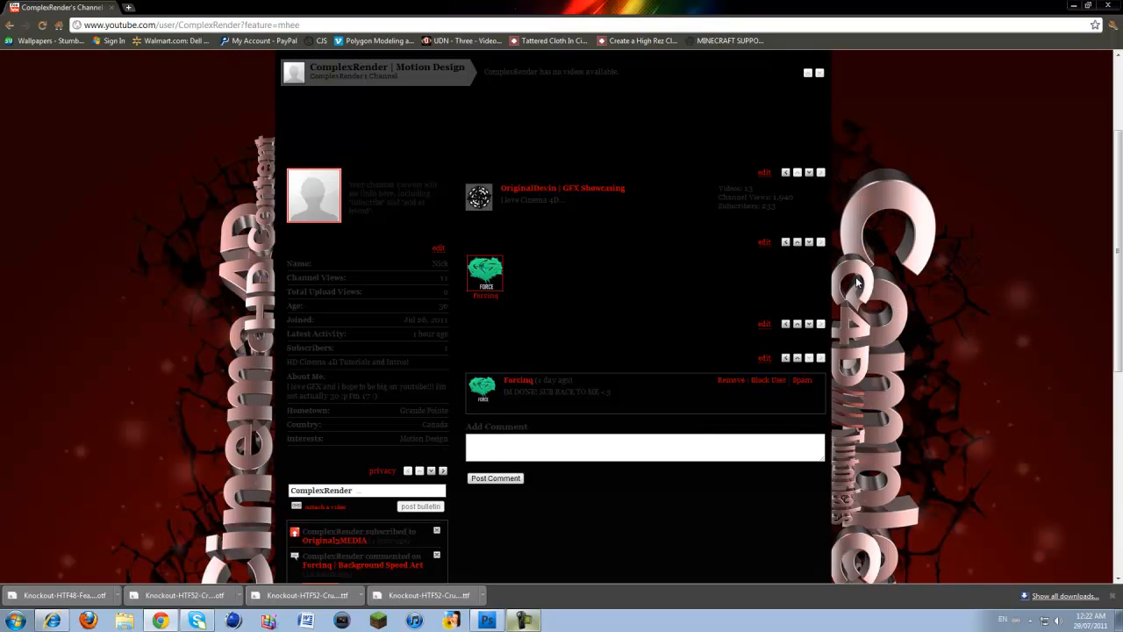
mouse_move(641, 393)
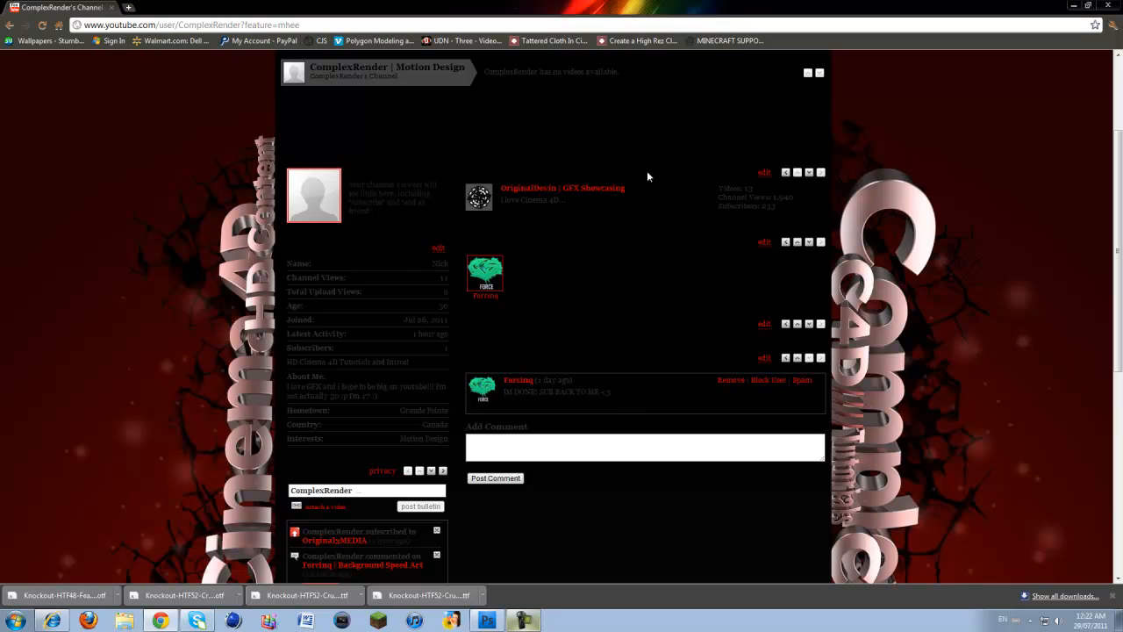
mouse_move(551, 165)
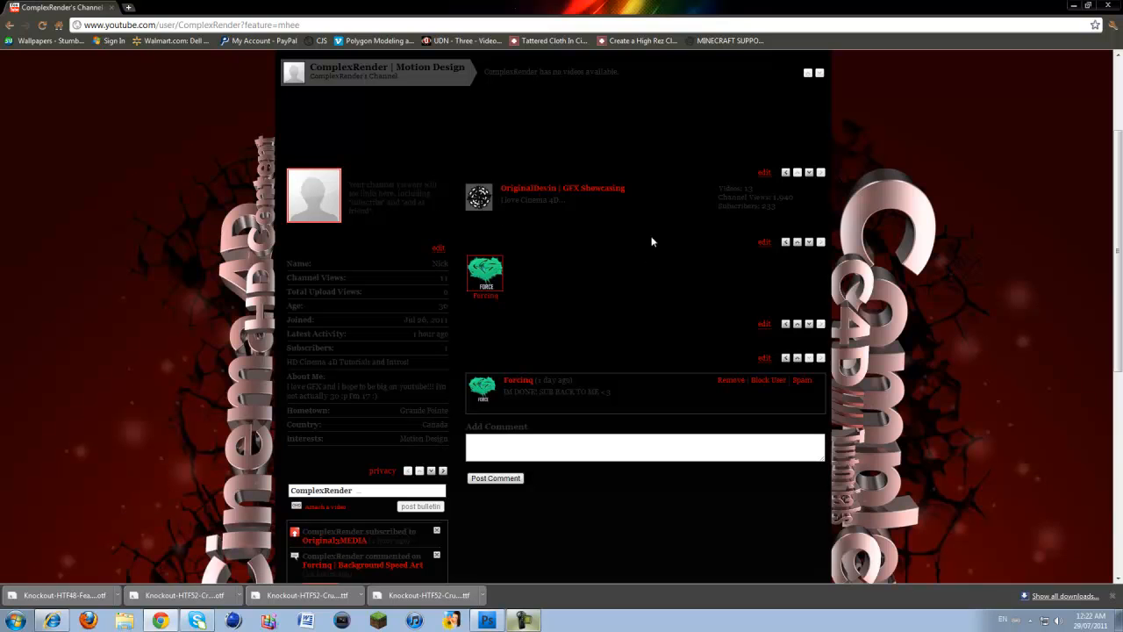
mouse_move(651, 175)
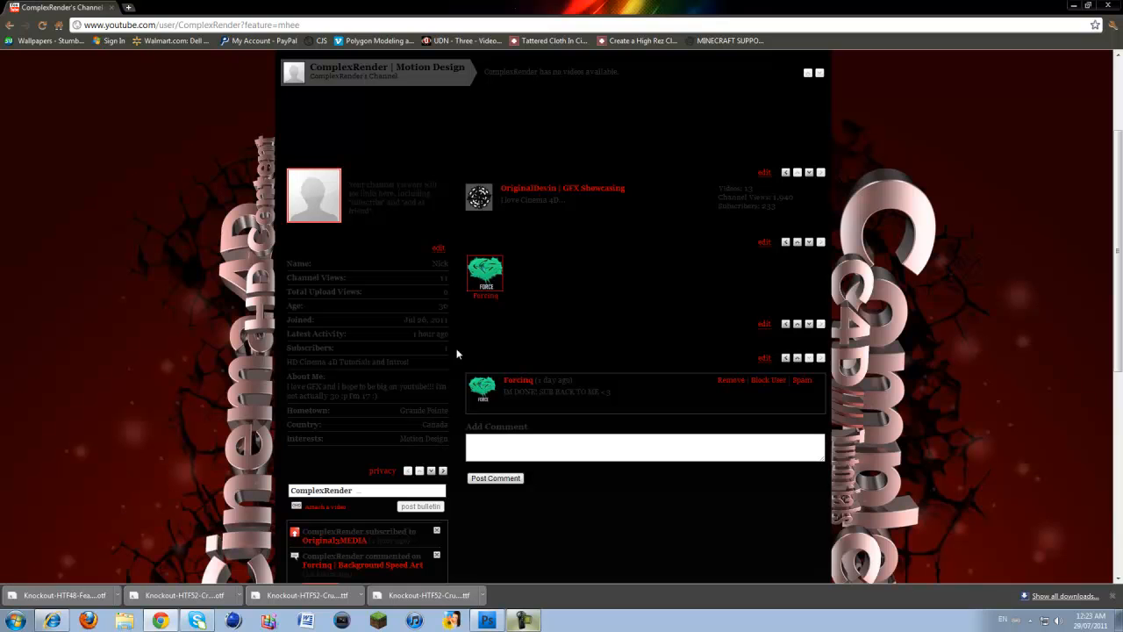
mouse_move(594, 270)
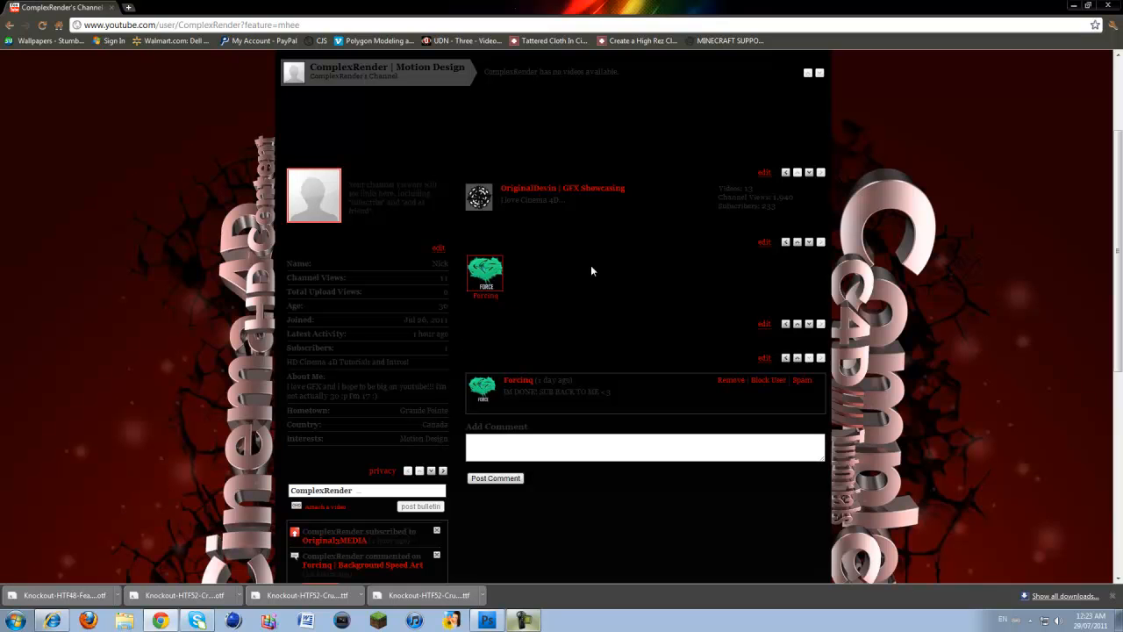
mouse_move(537, 161)
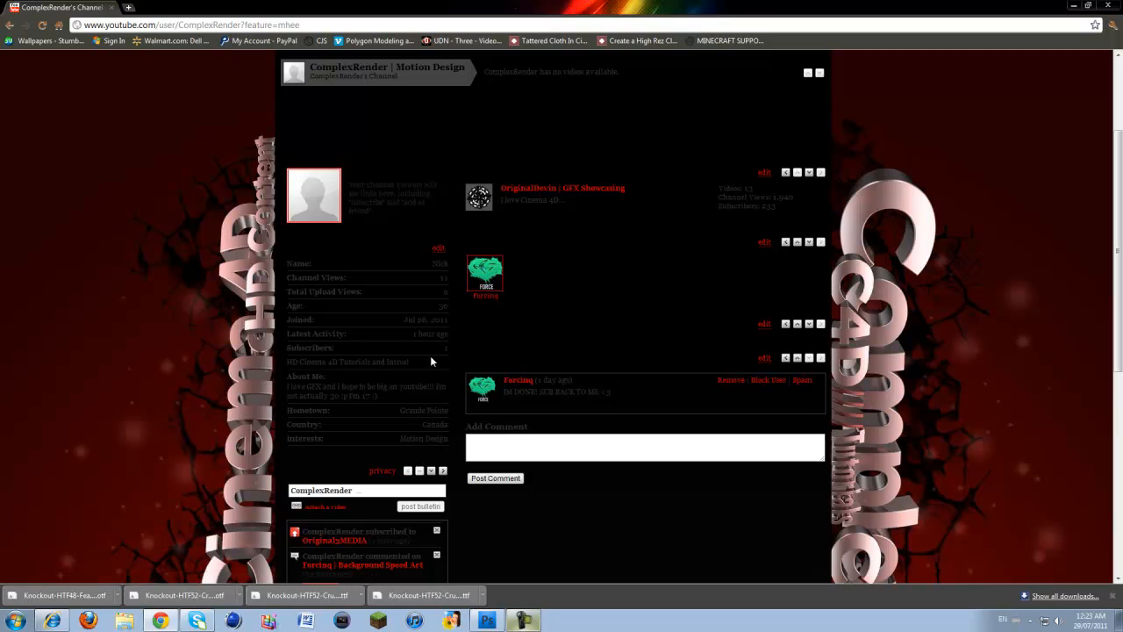
mouse_move(524, 344)
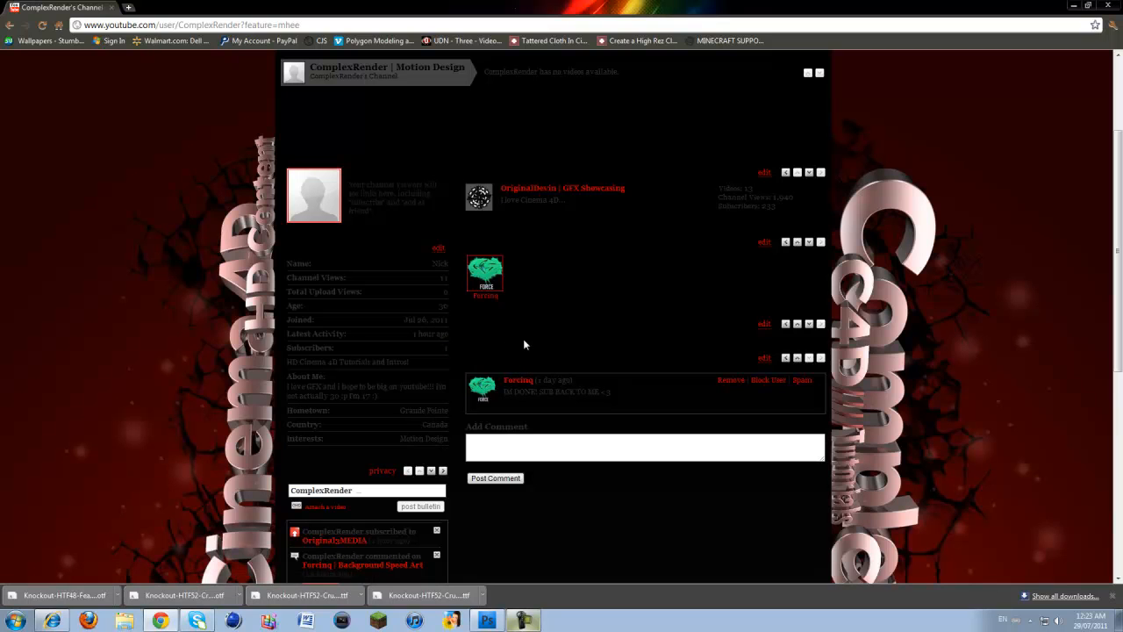
mouse_move(530, 344)
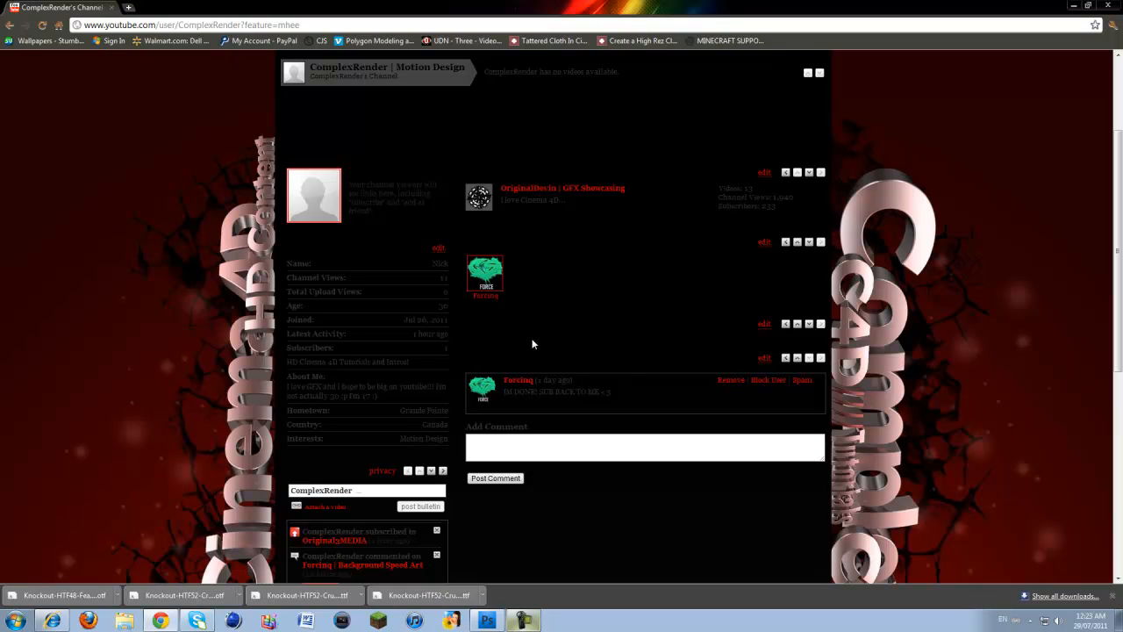
mouse_move(626, 267)
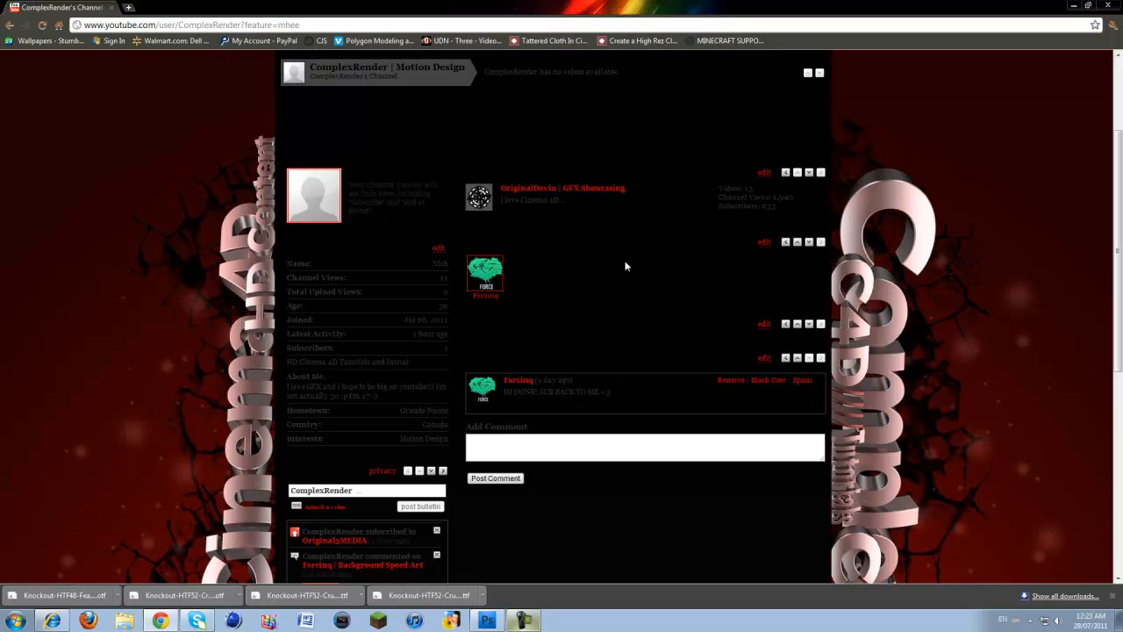
mouse_move(599, 210)
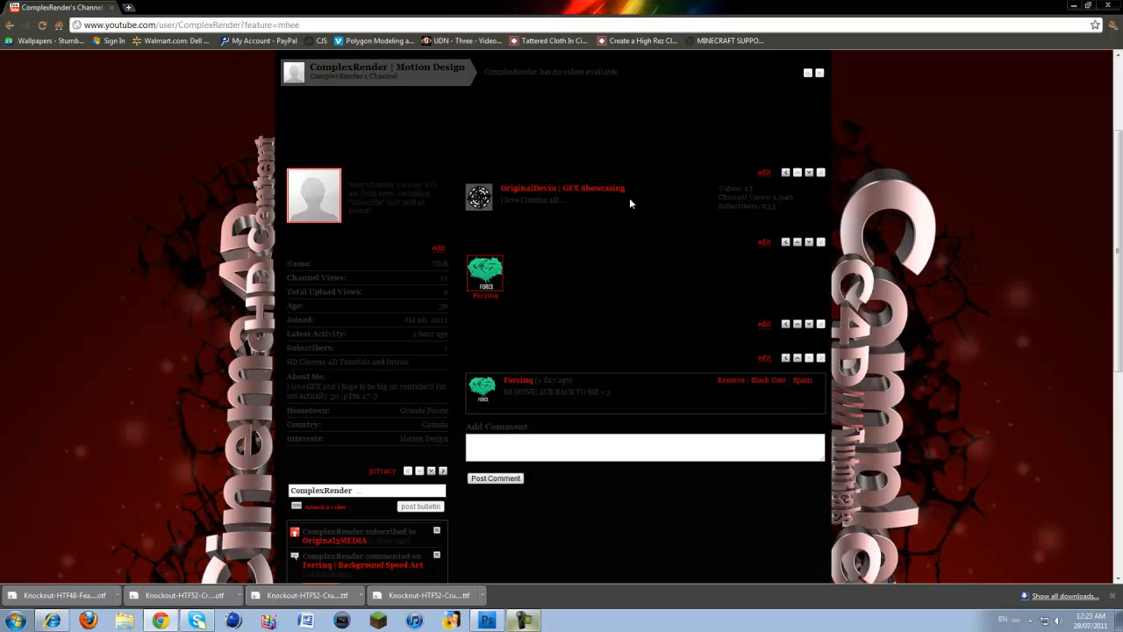
mouse_move(677, 236)
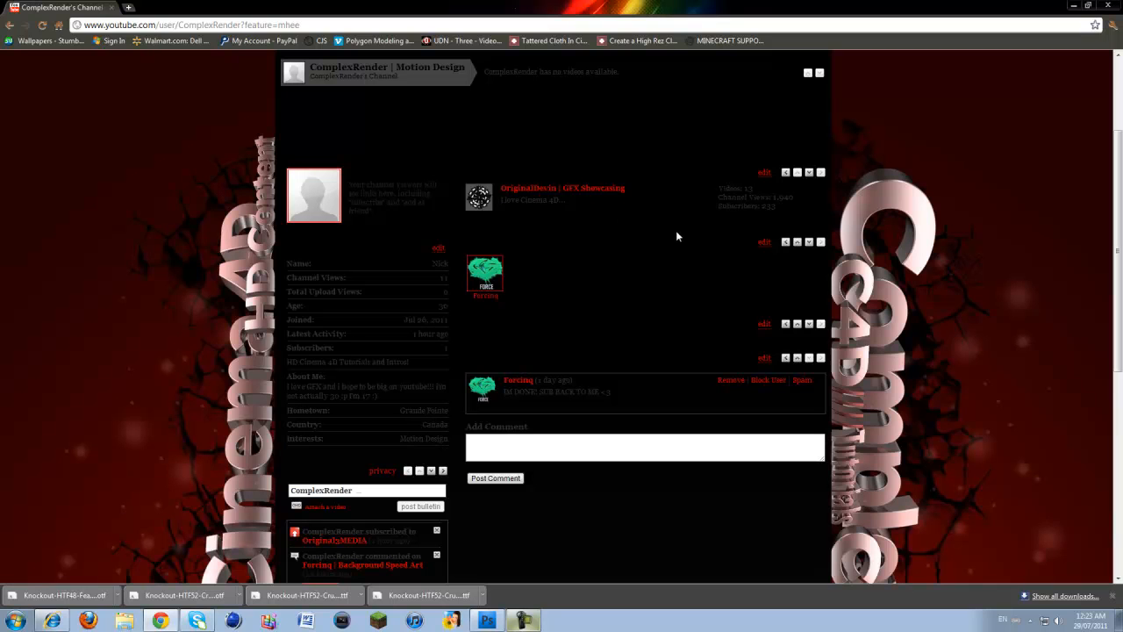
mouse_move(674, 236)
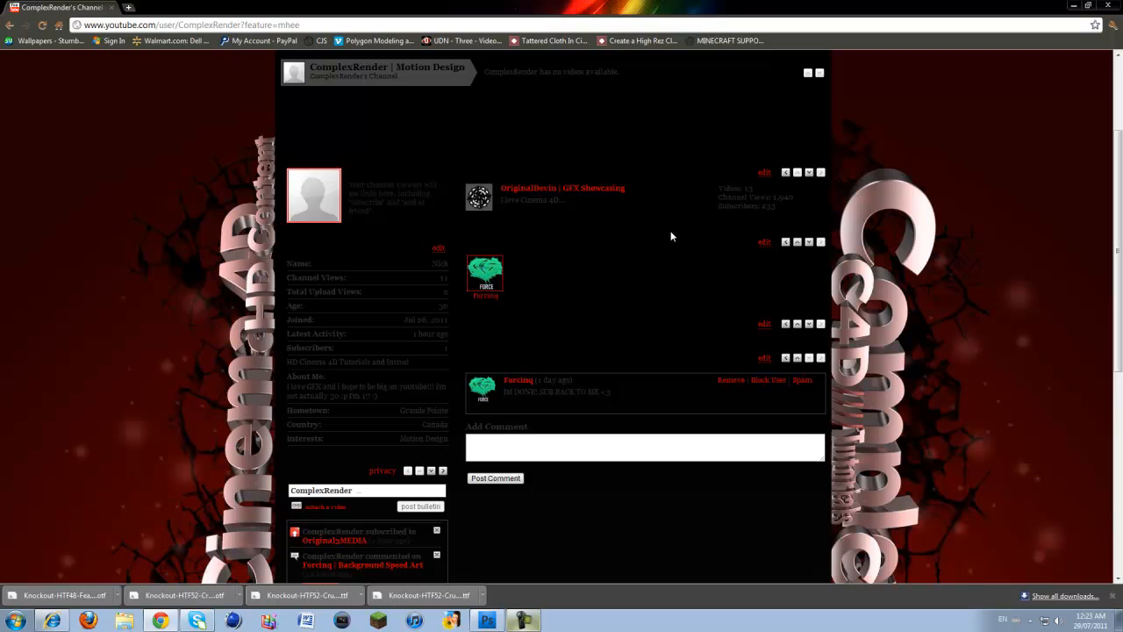
mouse_move(563, 313)
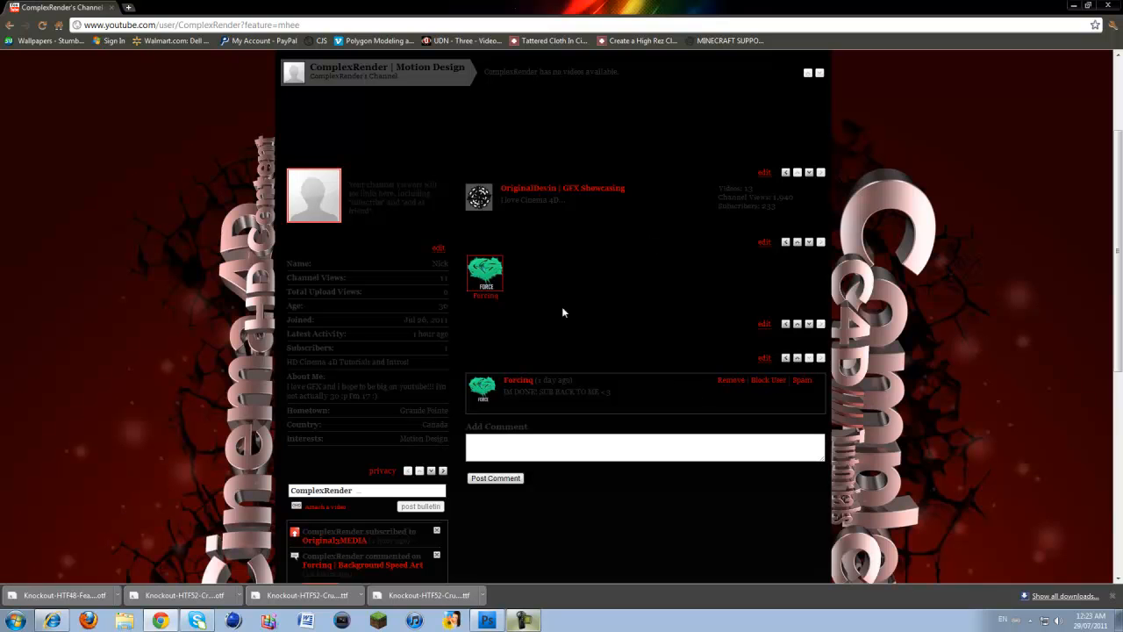
mouse_move(502, 263)
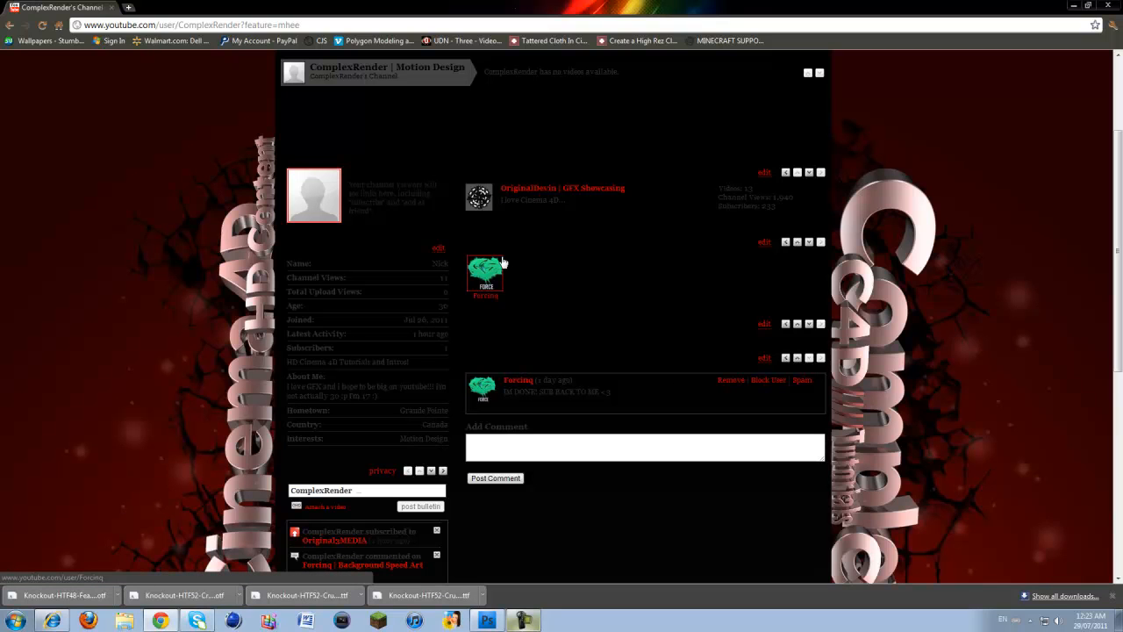